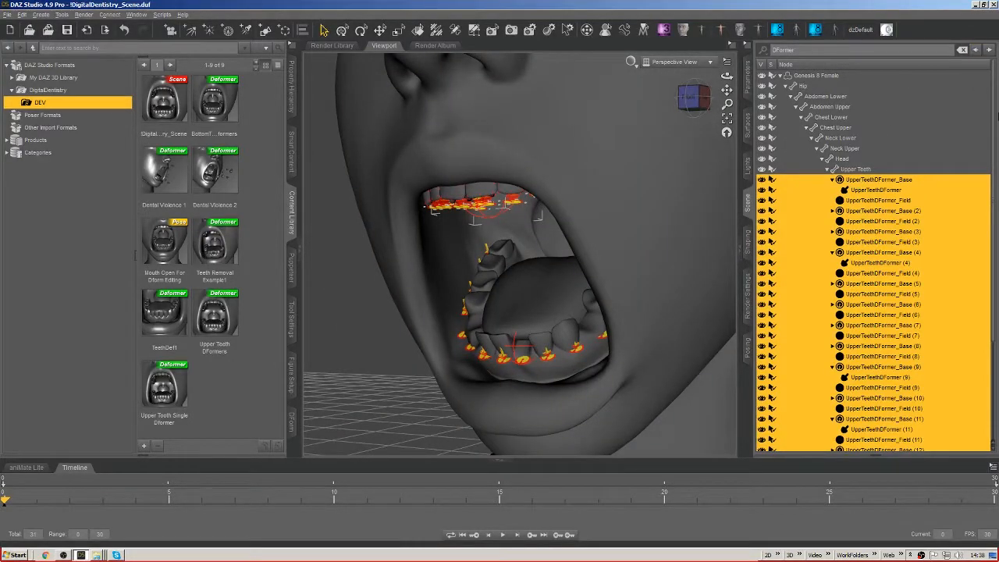
Step: Scroll the Scene pane and select the Genesis 8 Female's Head node
scroll(down, 3)
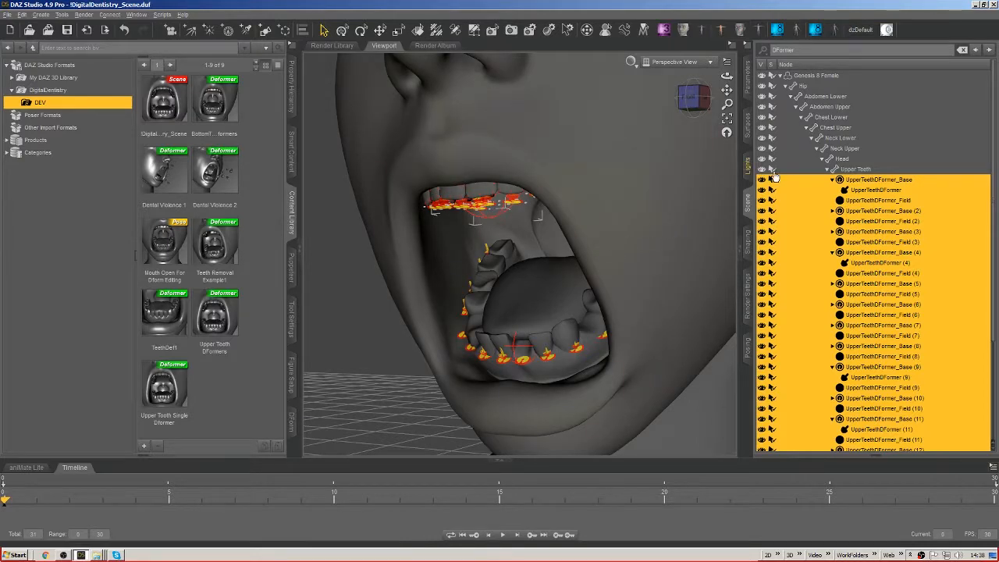
click(841, 159)
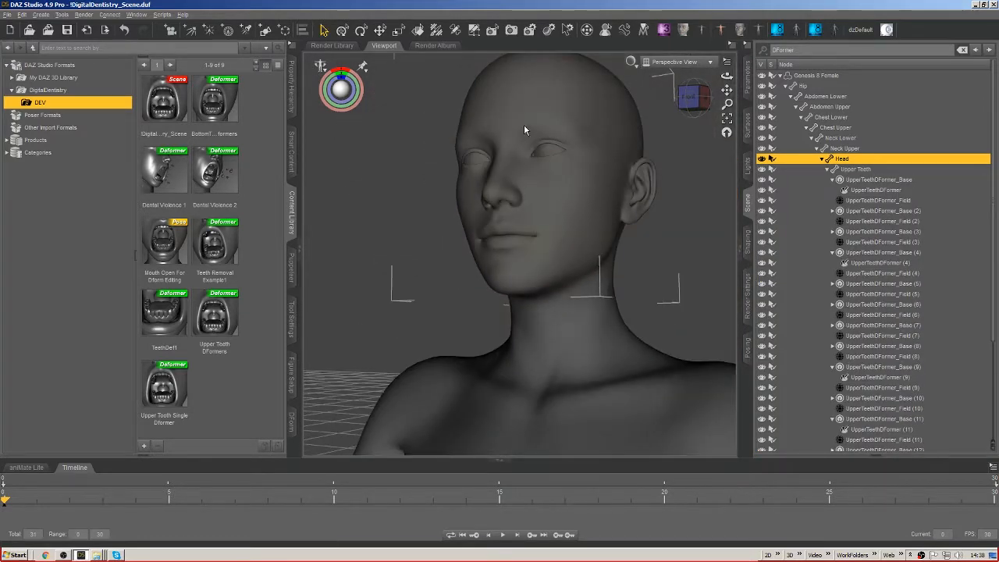
Step: Orbit to the face and apply the Mouth Open For Dform Editing pose
drag(525, 129, 506, 118)
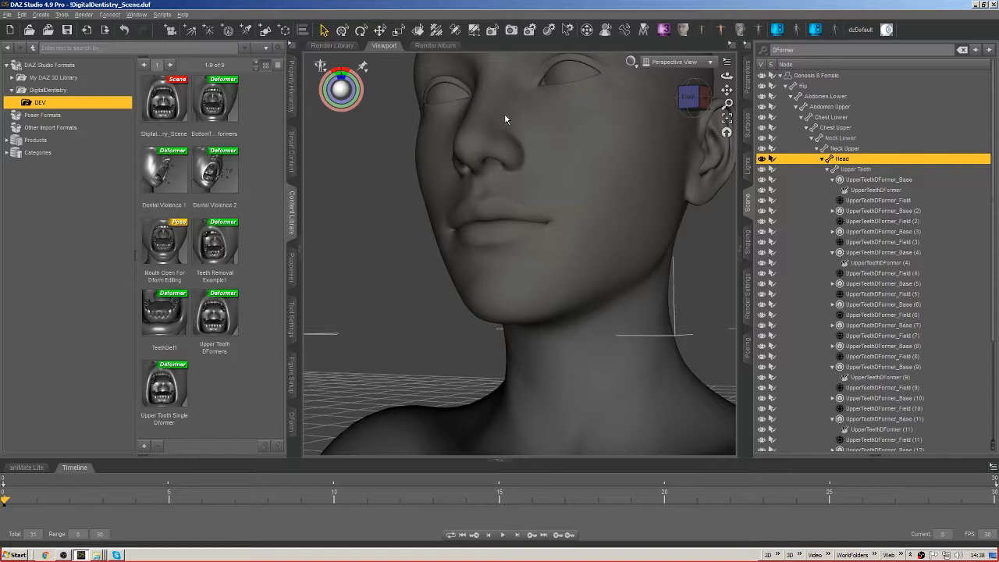
mouse_move(515, 109)
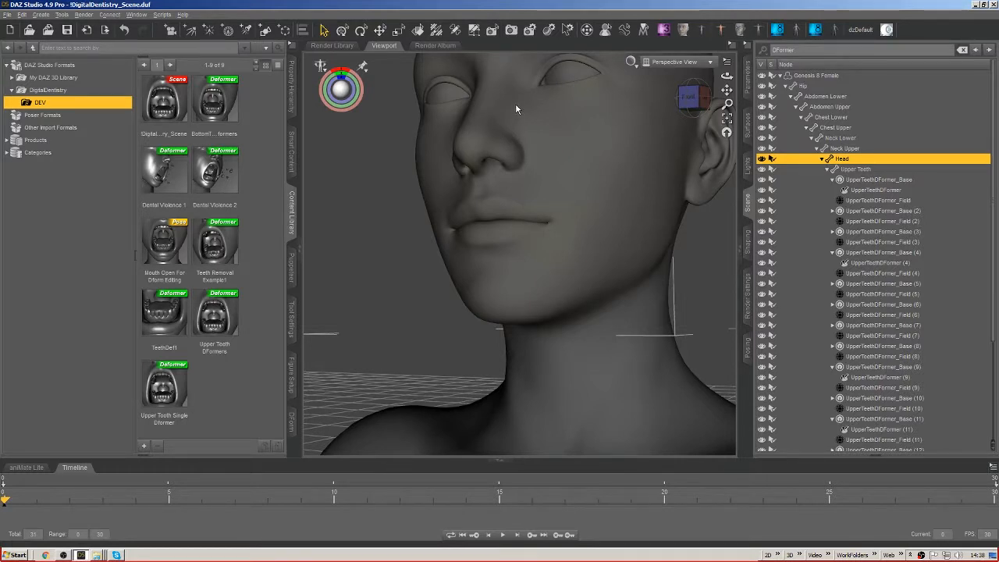
mouse_move(520, 113)
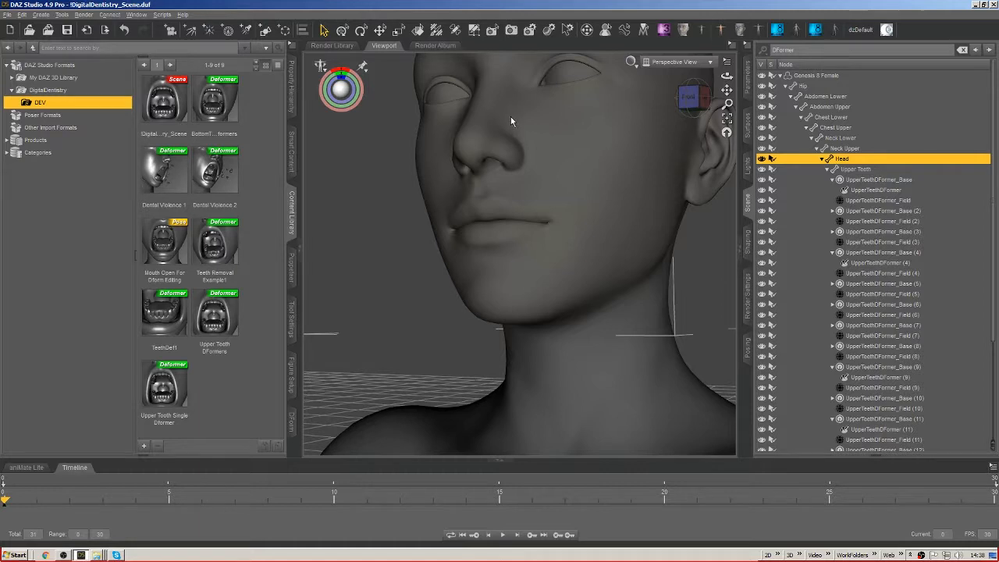
mouse_move(513, 114)
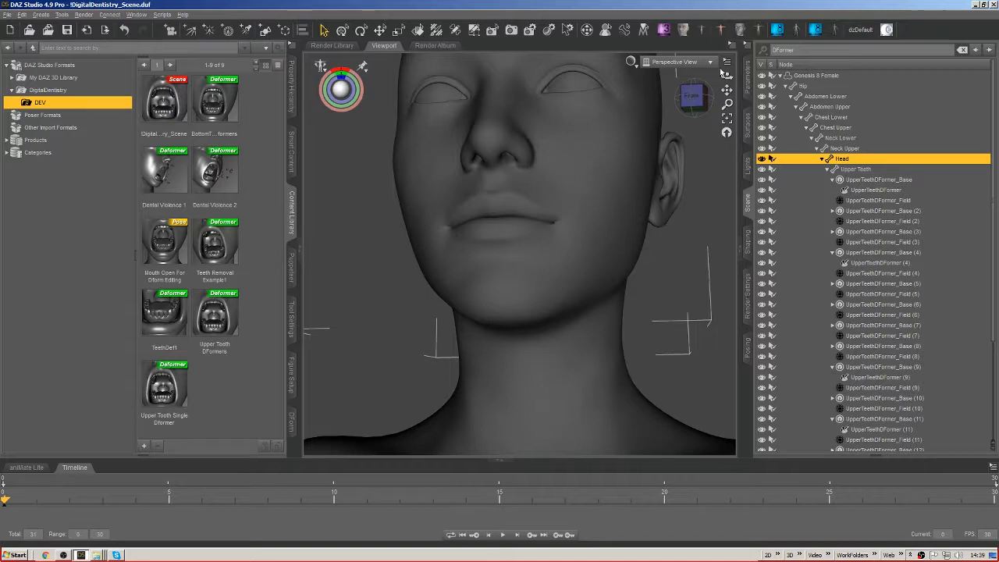
mouse_move(646, 123)
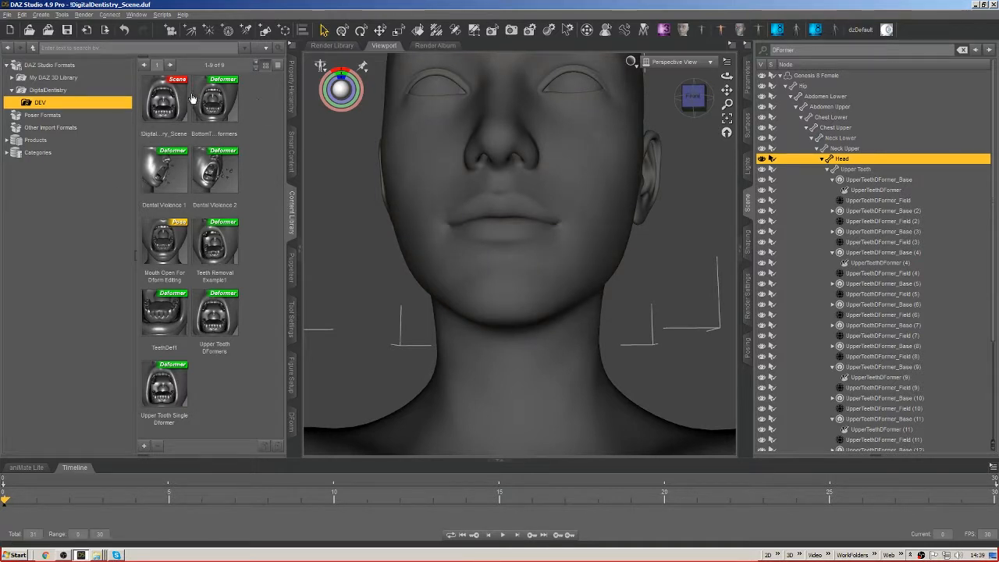
click(164, 242)
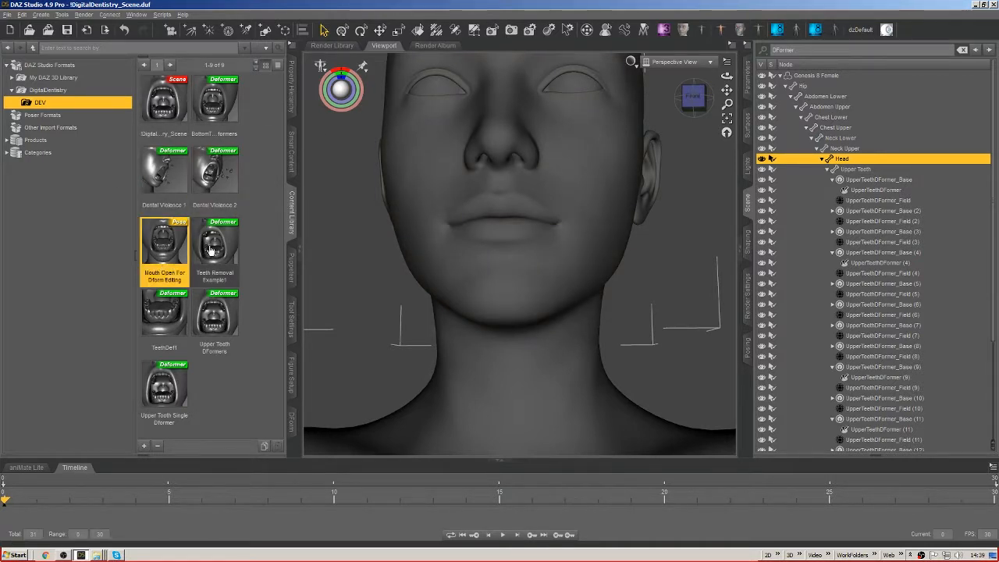
double_click(164, 242)
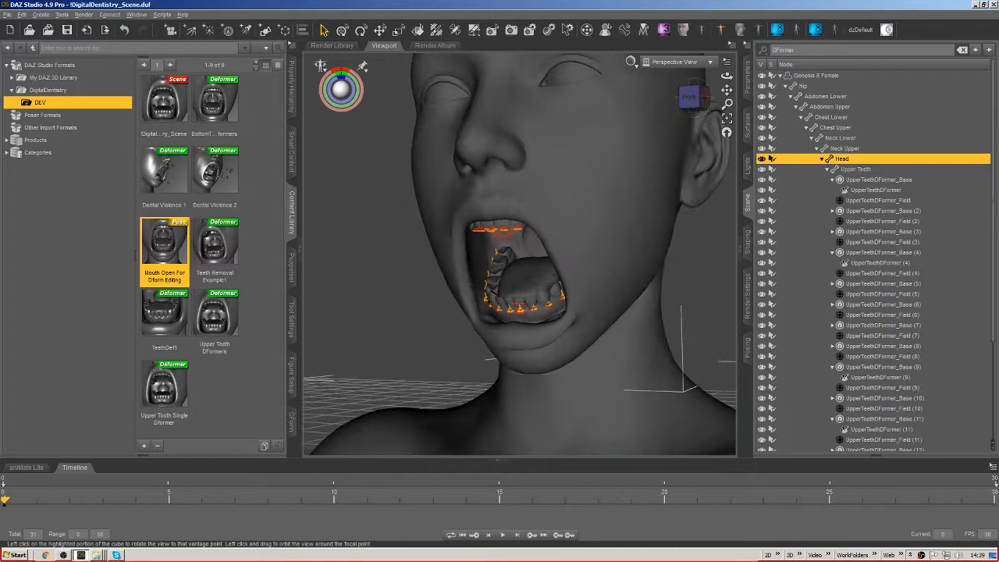